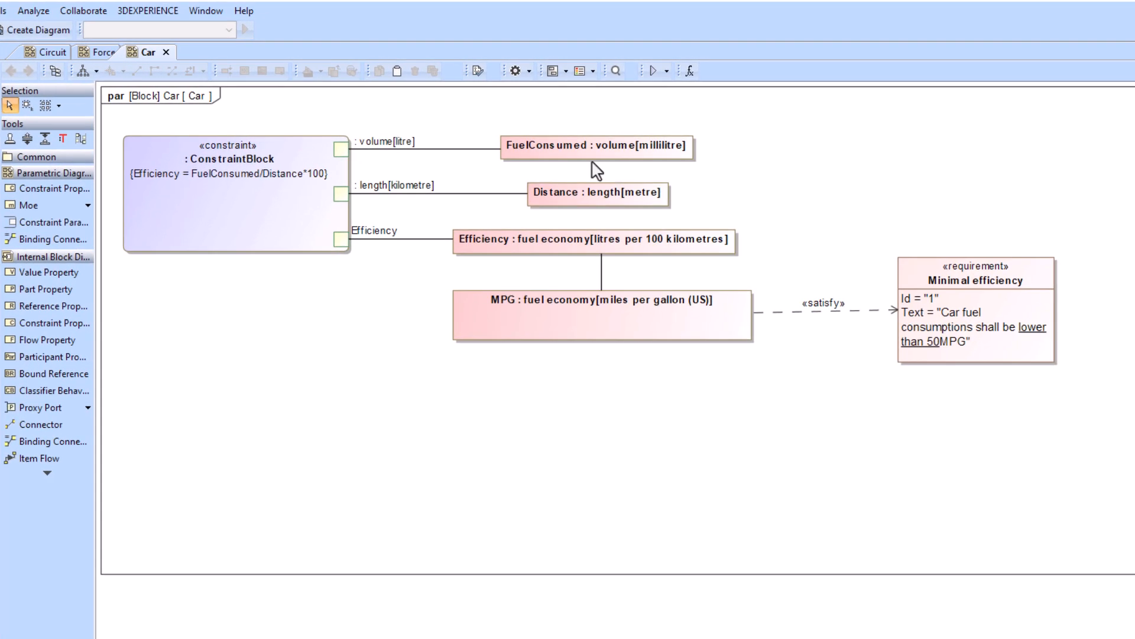
mouse_move(697, 168)
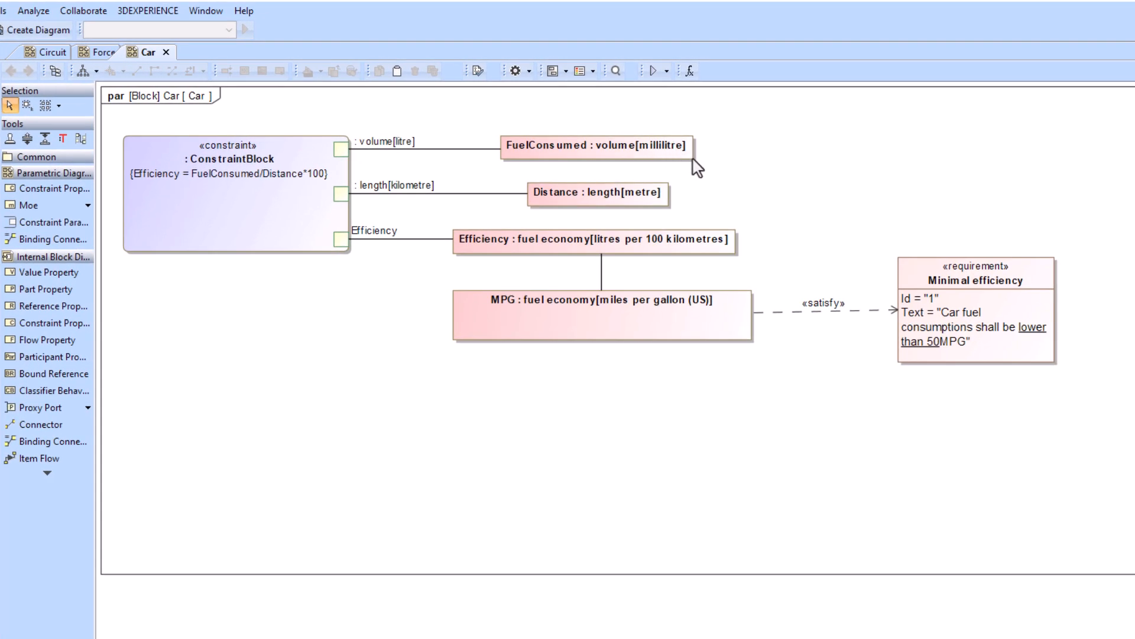
Step: Simulate the Car diagram, yielding Efficiency 5,0 l/100km and MPG 47,0429 mpg (US)
click(653, 71)
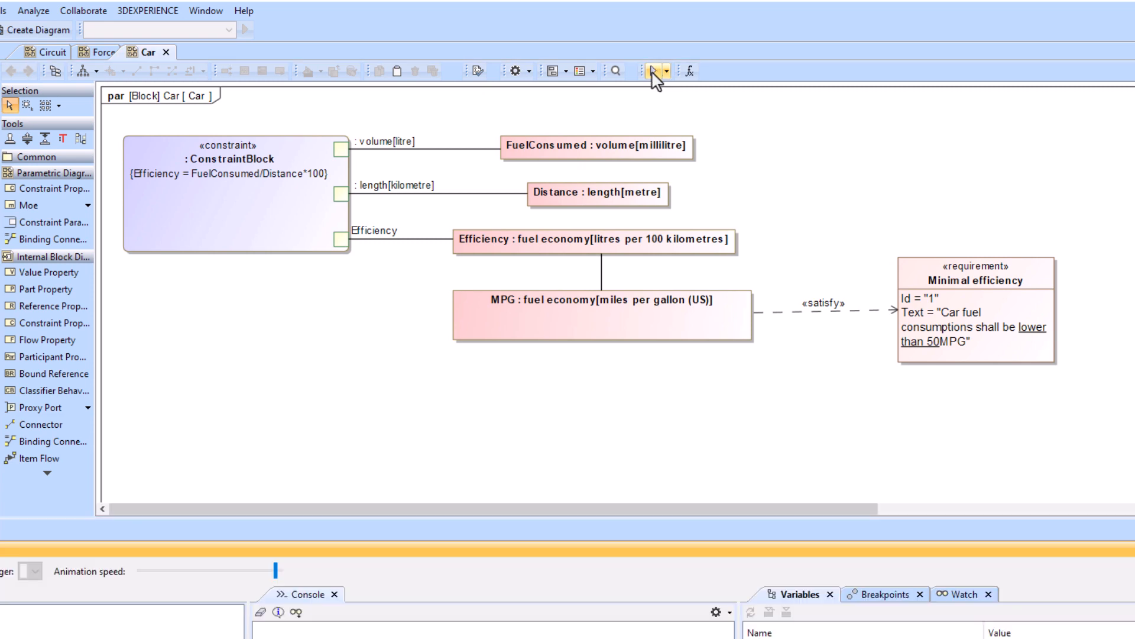
click(648, 71)
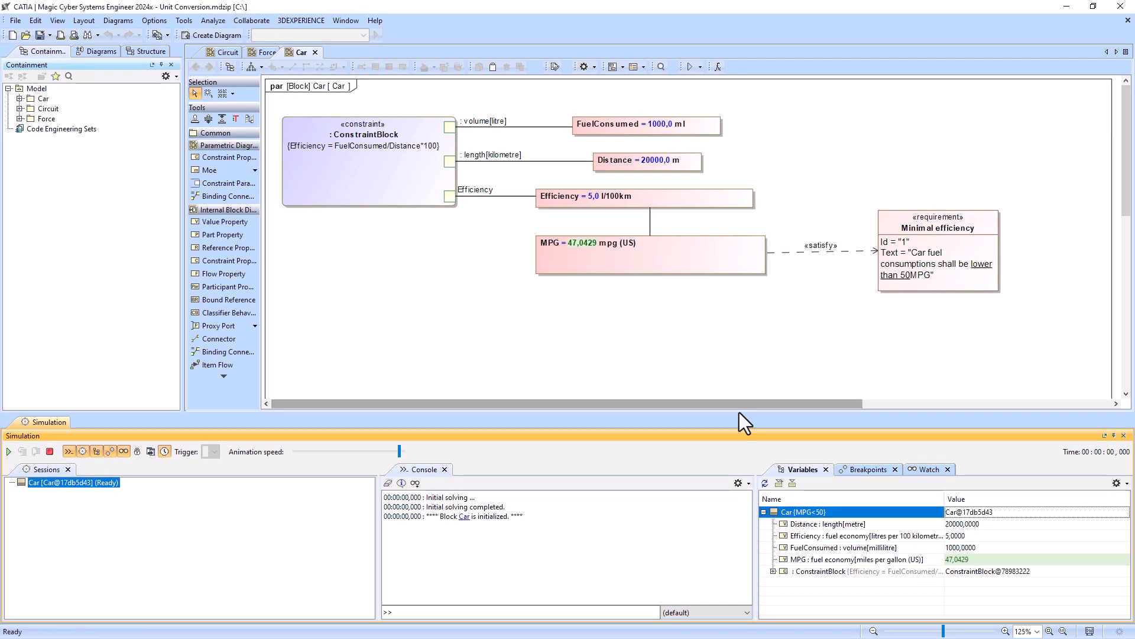
Step: Set Distance to 500 m, recomputing Efficiency to 200 l/100km and MPG to 1,1761
click(766, 571)
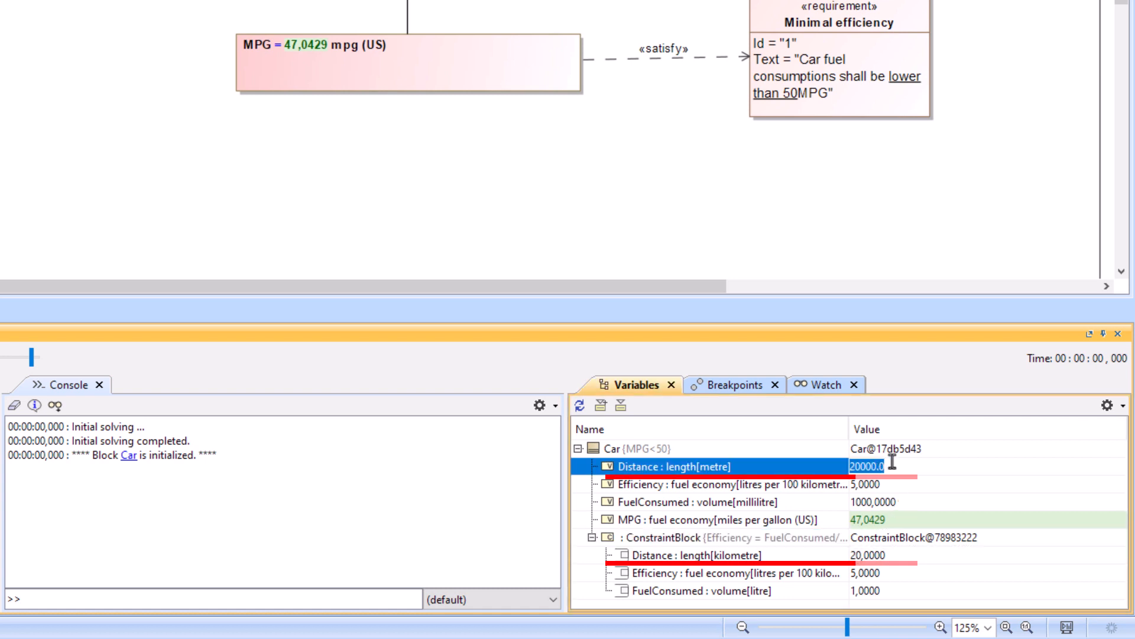
text(500,)
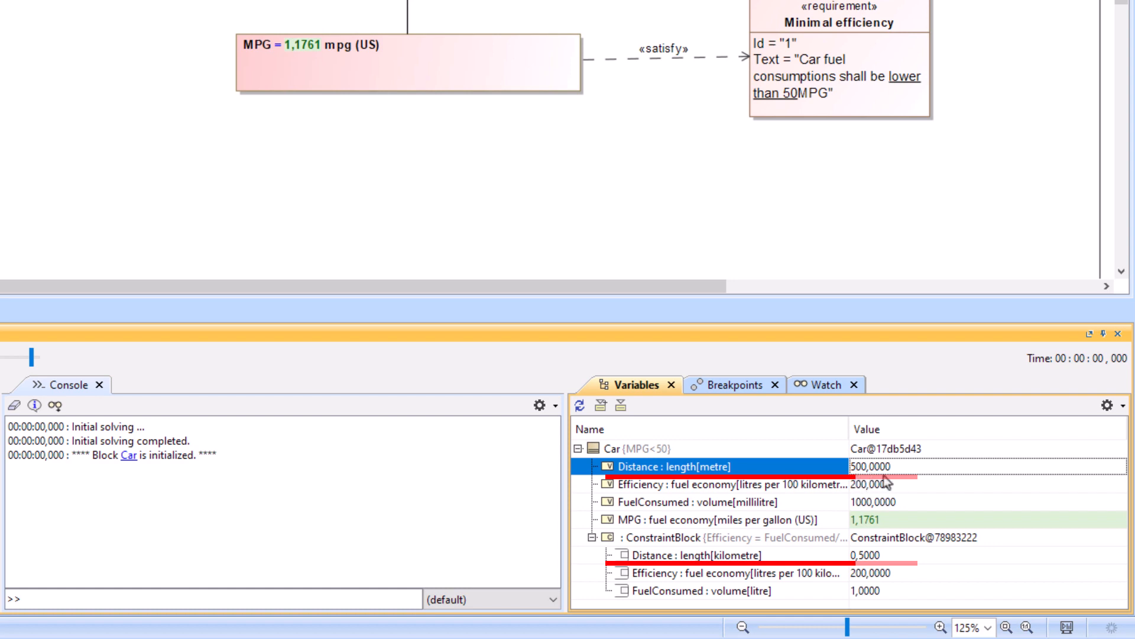
Step: On the Force diagram, retype the Mass property as mass[ounce] and close its specification
click(107, 6)
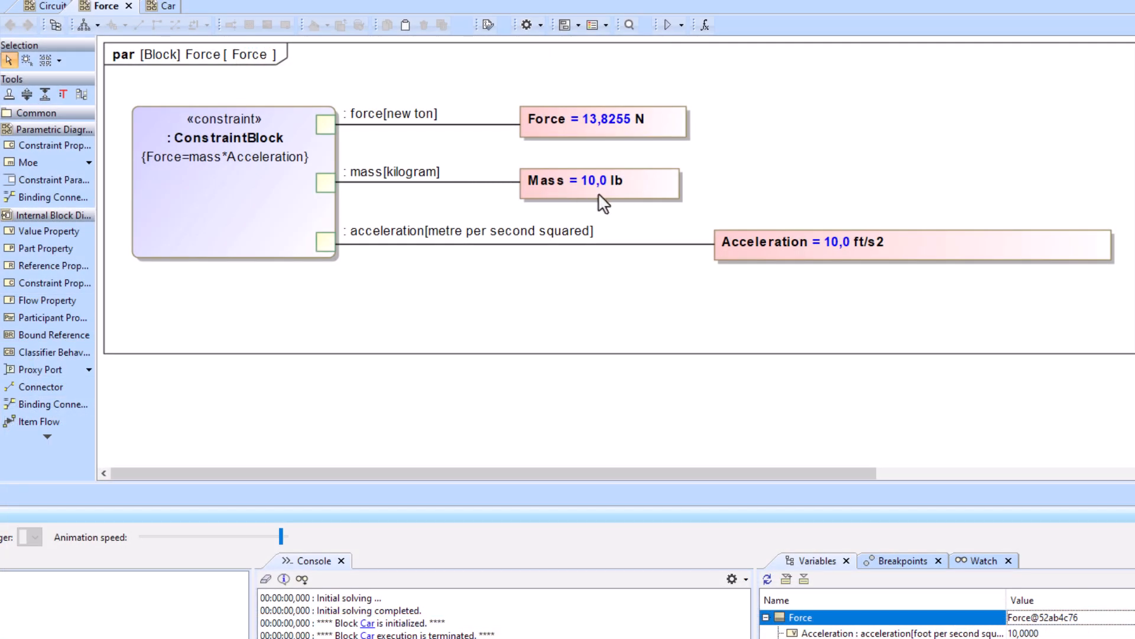
mouse_move(375, 191)
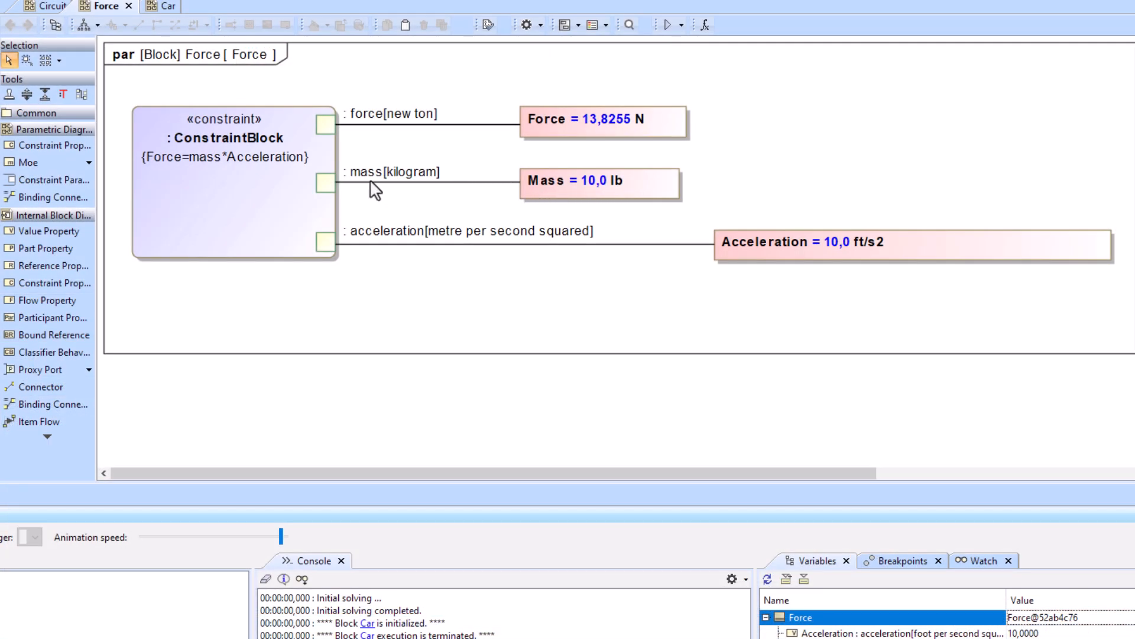
mouse_move(604, 206)
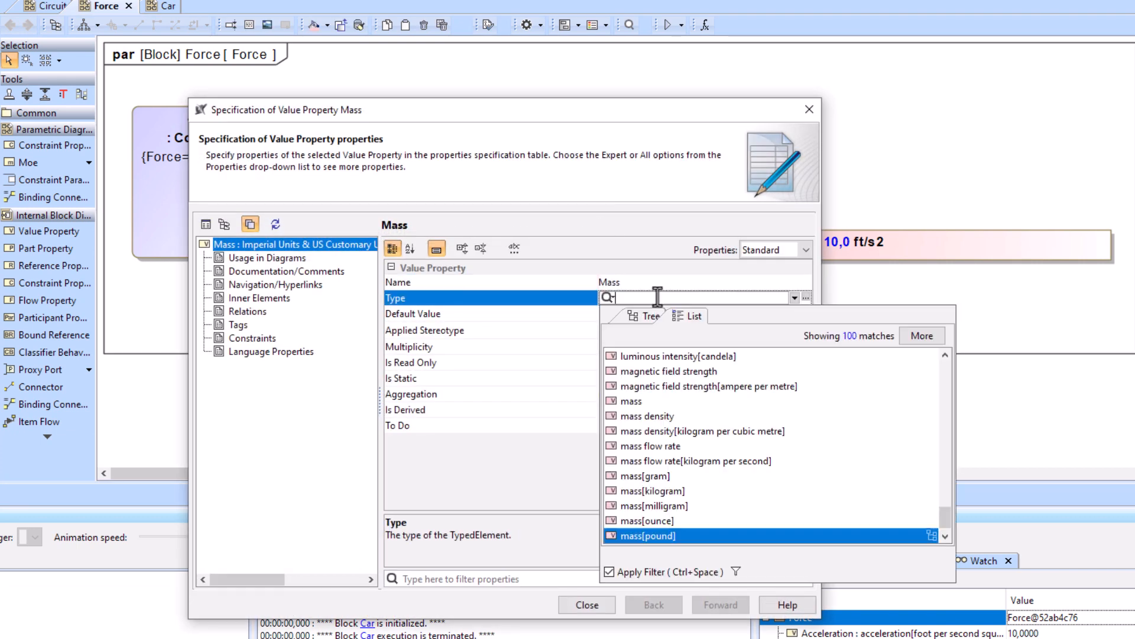
text(mass[ounce] [ISO-80000-Extension::Imperial ...)
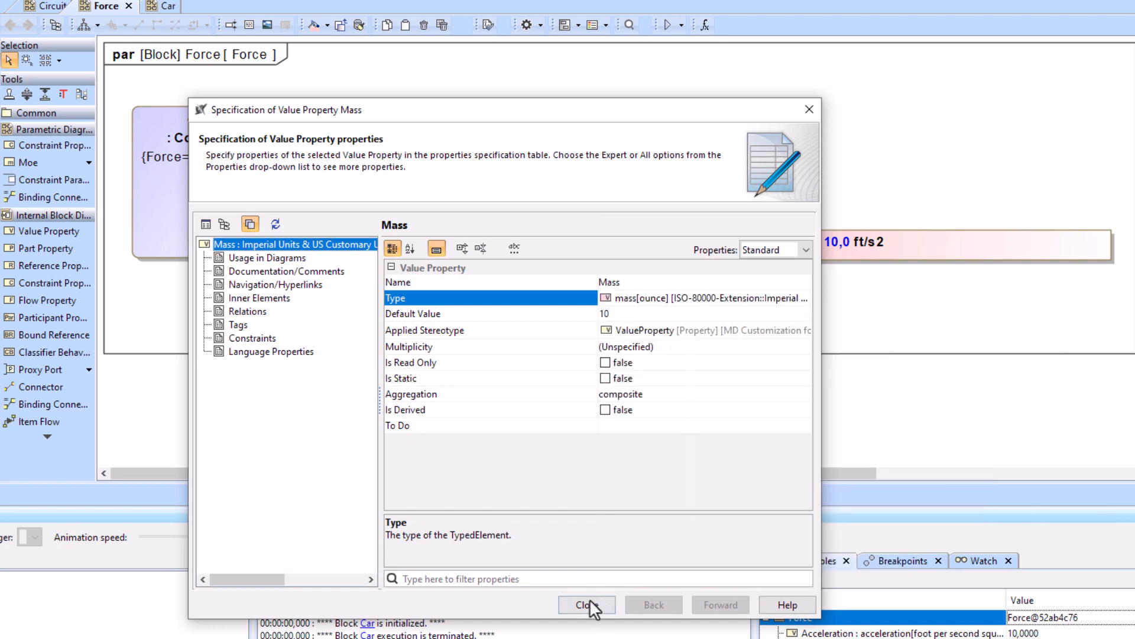
click(586, 604)
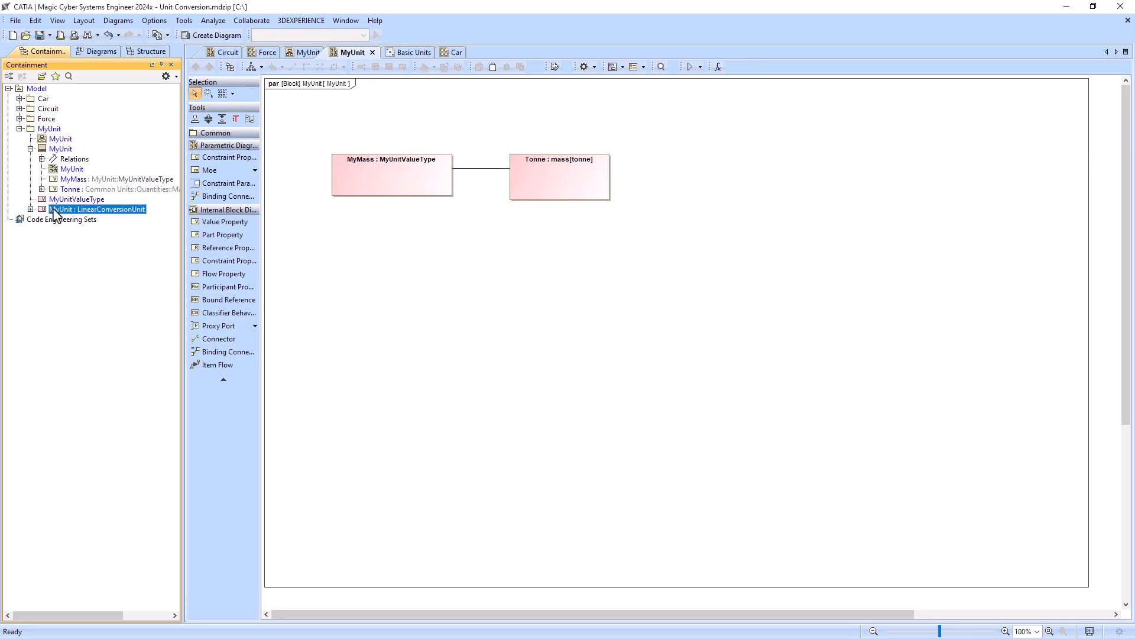
Step: Inspect MyUnit's specification, confirming its classifier LinearConversionUnit [QUDV]
double_click(97, 209)
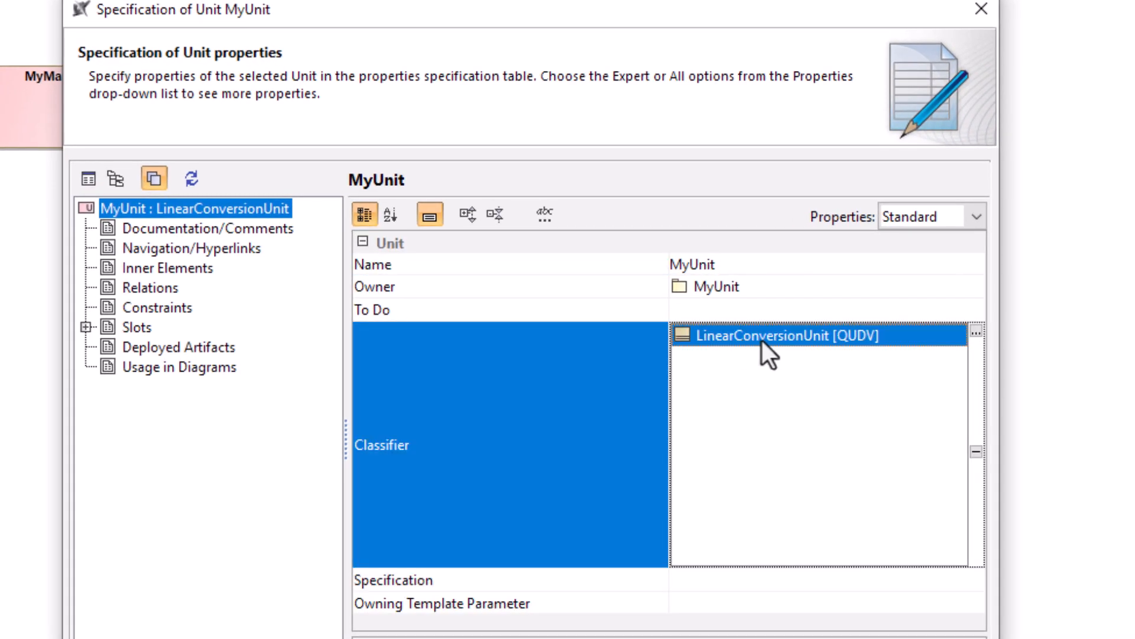
mouse_move(846, 362)
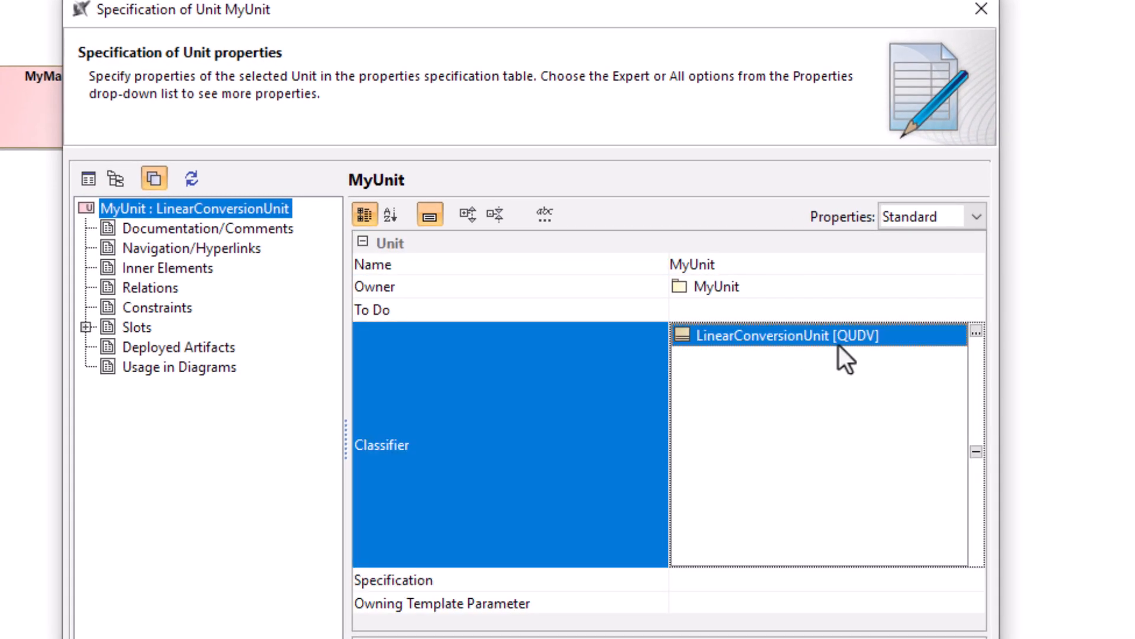
click(136, 326)
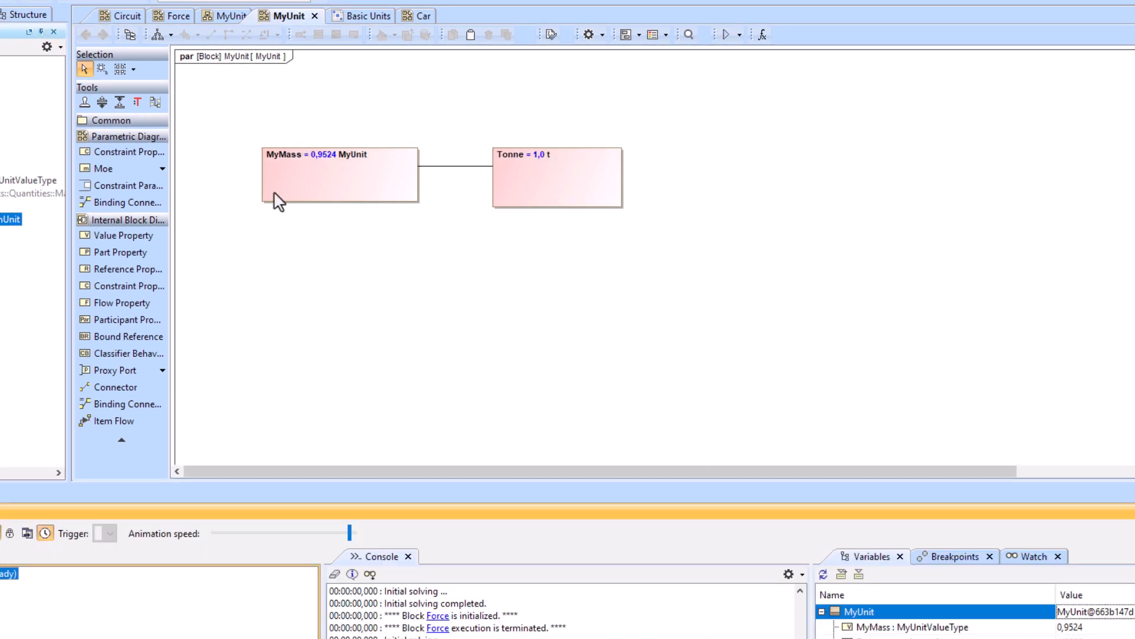
mouse_move(563, 205)
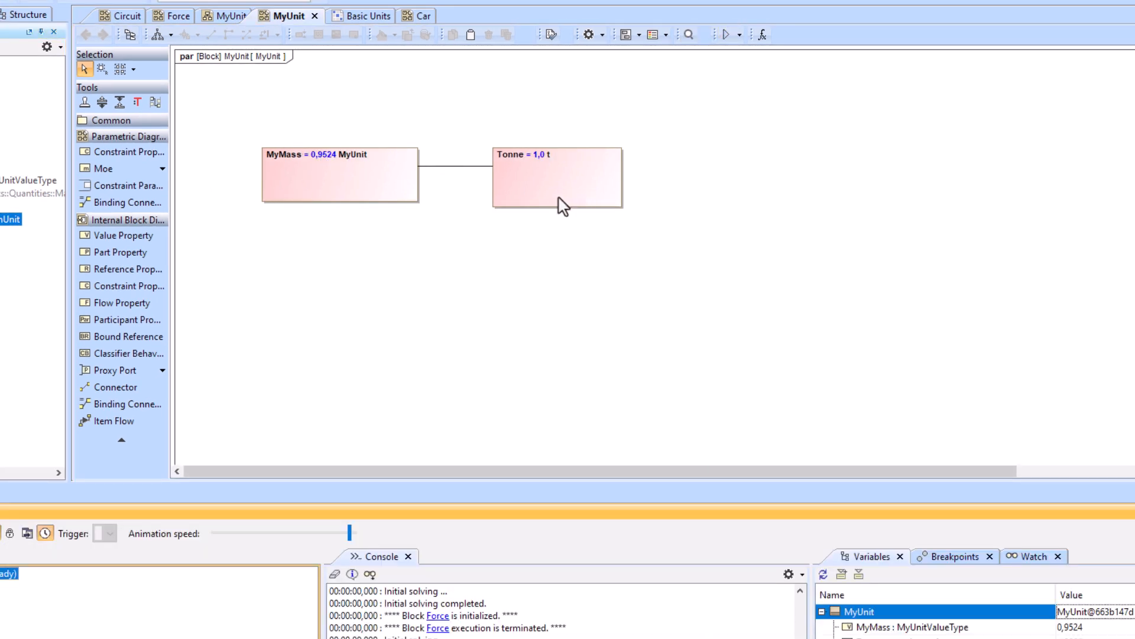
Step: Filter the Tonne property's type list by 'power' in its specification
double_click(557, 173)
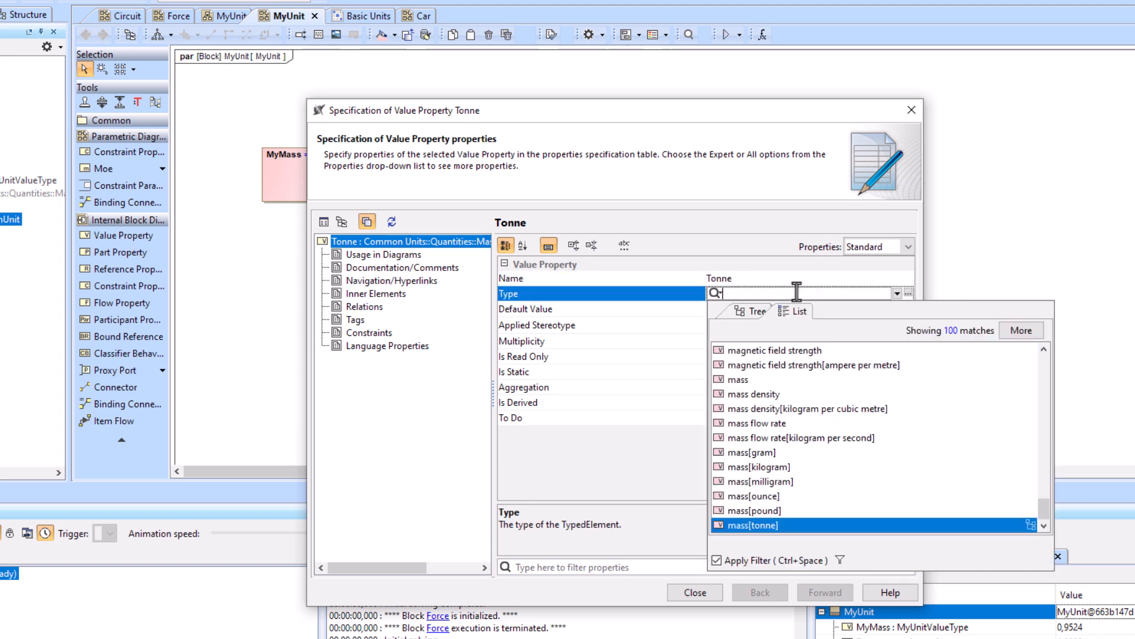
text(power)
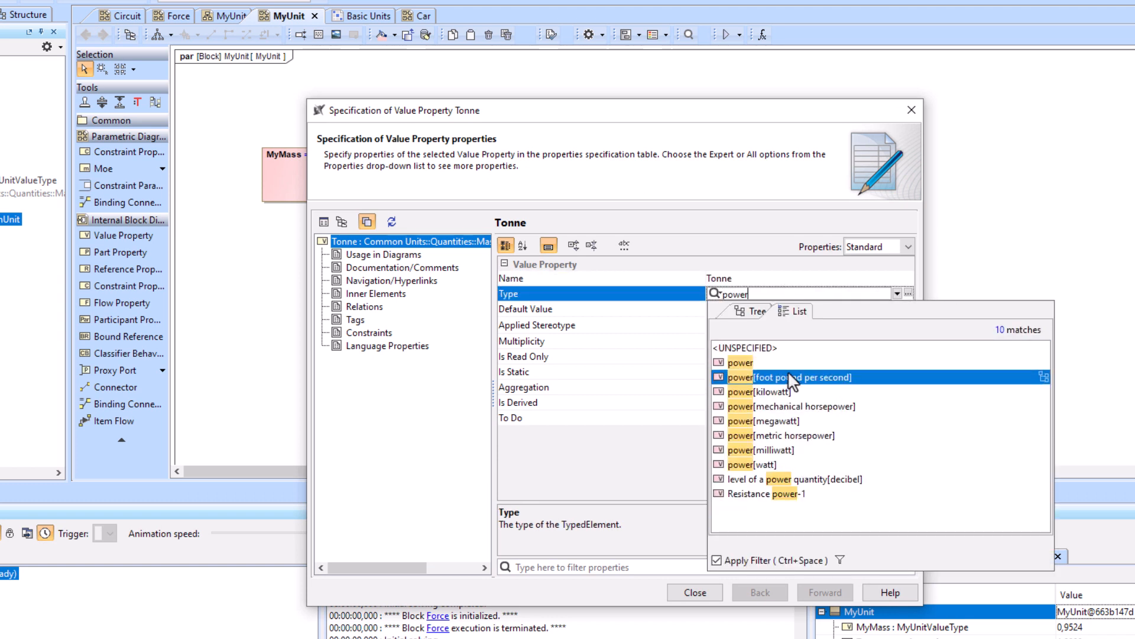